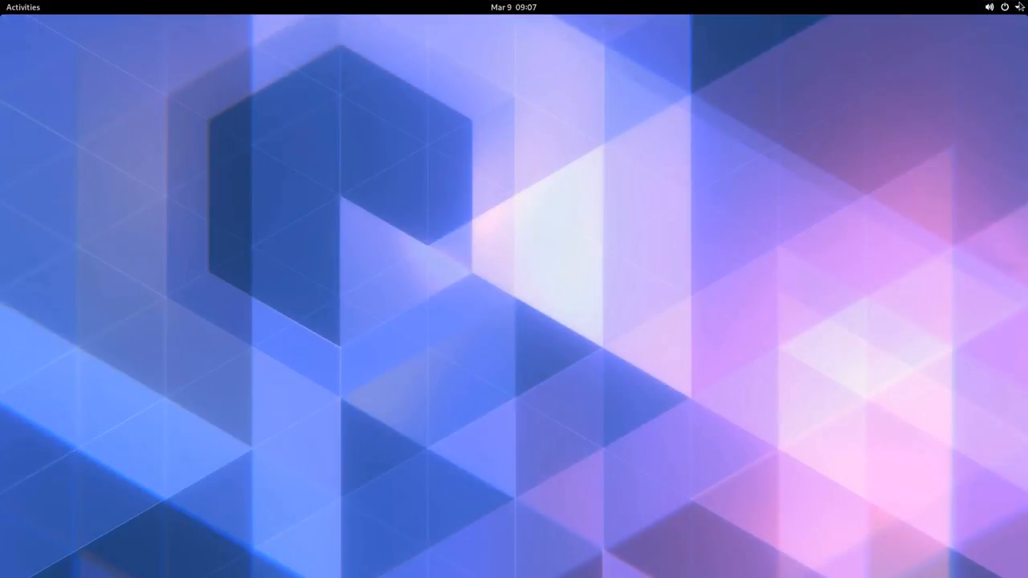
# Step: Reveal the entered password with the eye icon and log in to the GNOME desktop
pyautogui.click(1004, 7)
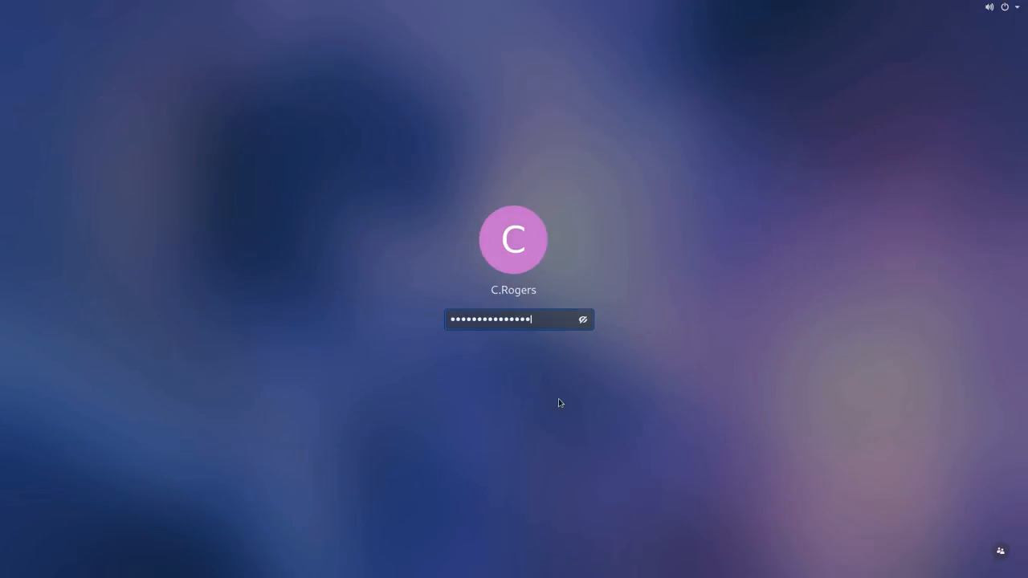
pyautogui.click(583, 319)
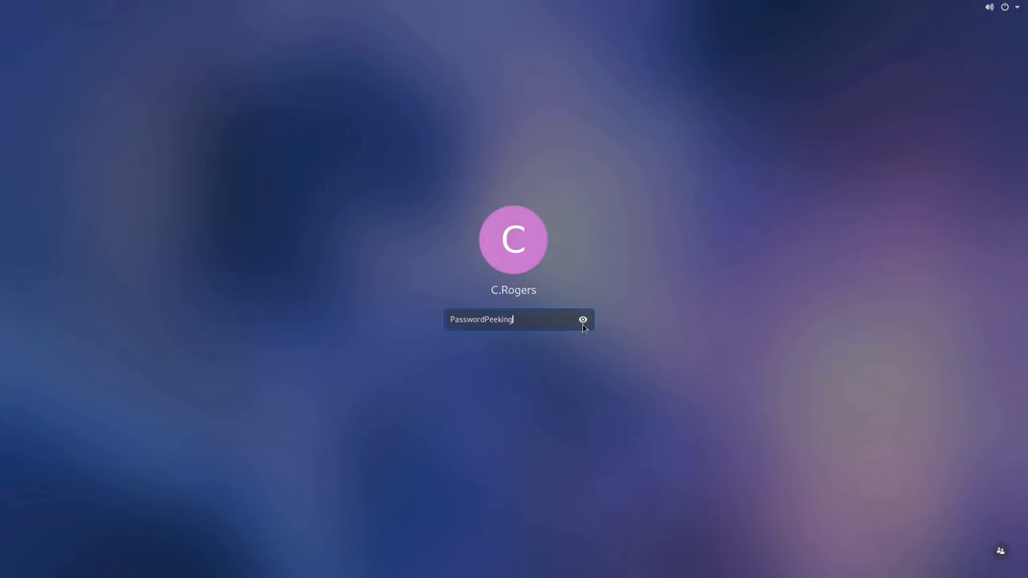
pyautogui.press('Return')
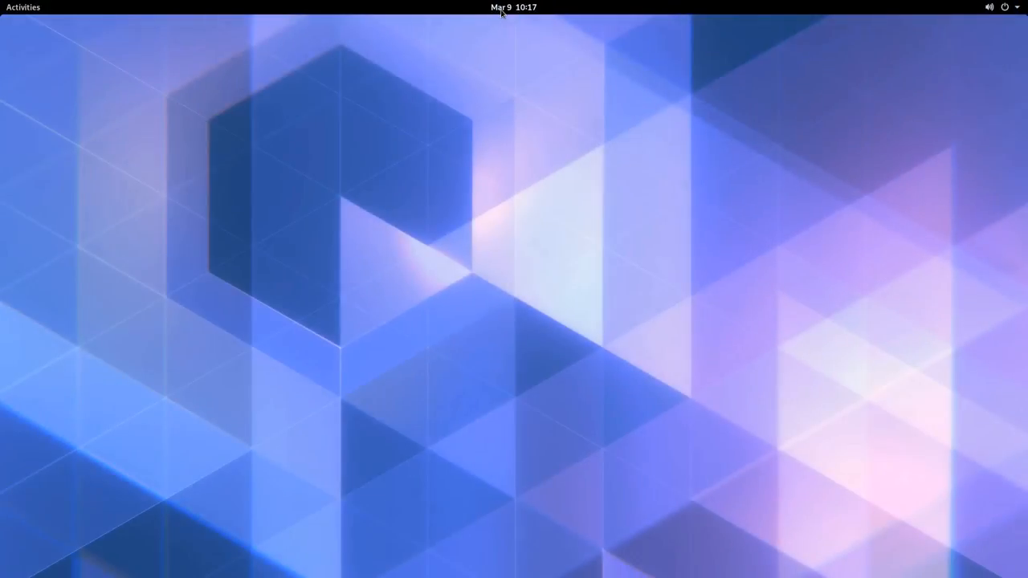
# Step: Open the clock's notifications and calendar panel and switch on Do Not Disturb
pyautogui.click(513, 7)
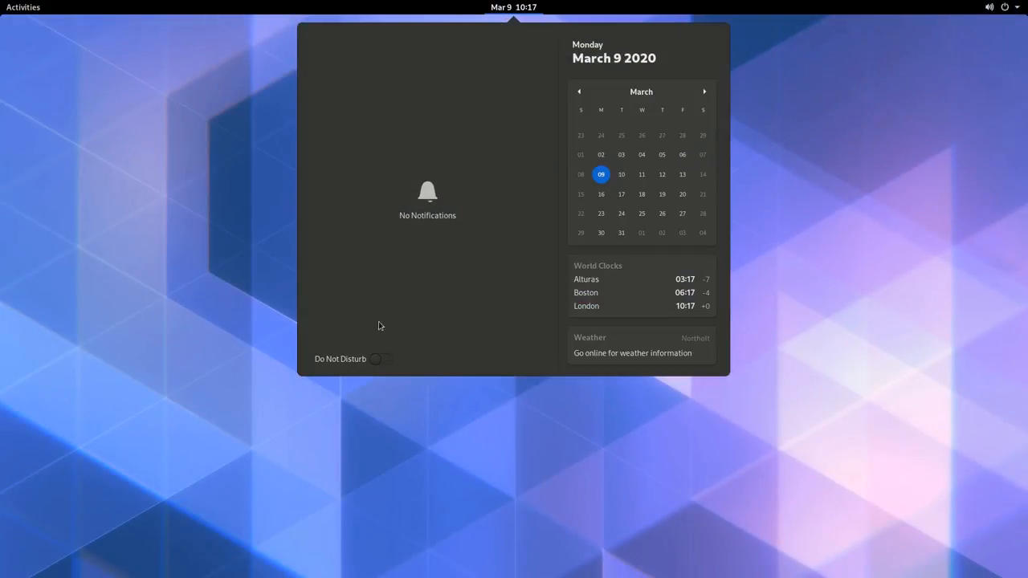
pyautogui.click(382, 359)
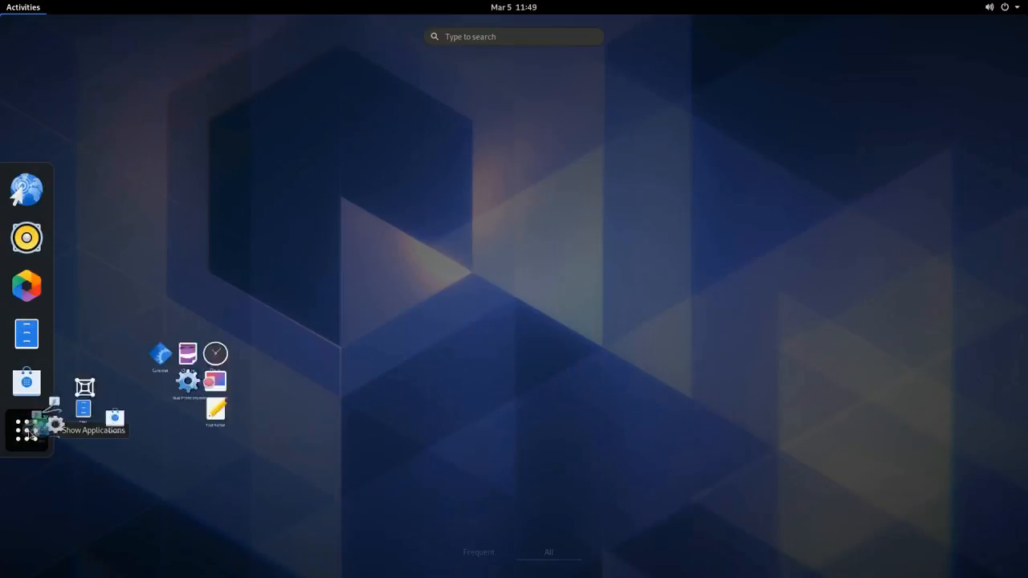
# Step: Show the All apps grid with its folders, then search the overview for 'settings'
pyautogui.click(27, 430)
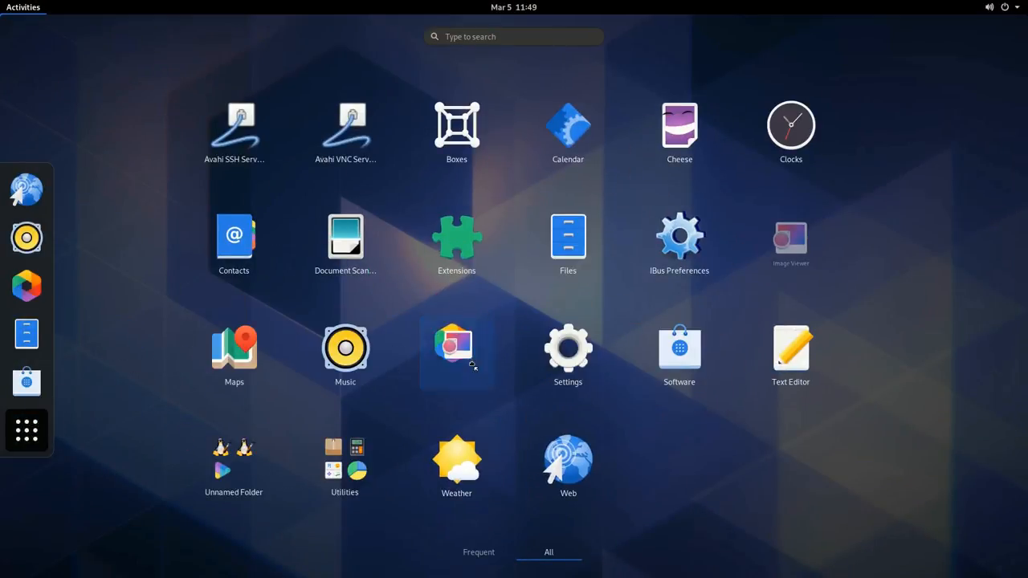
pyautogui.click(456, 345)
pyautogui.write('setti')
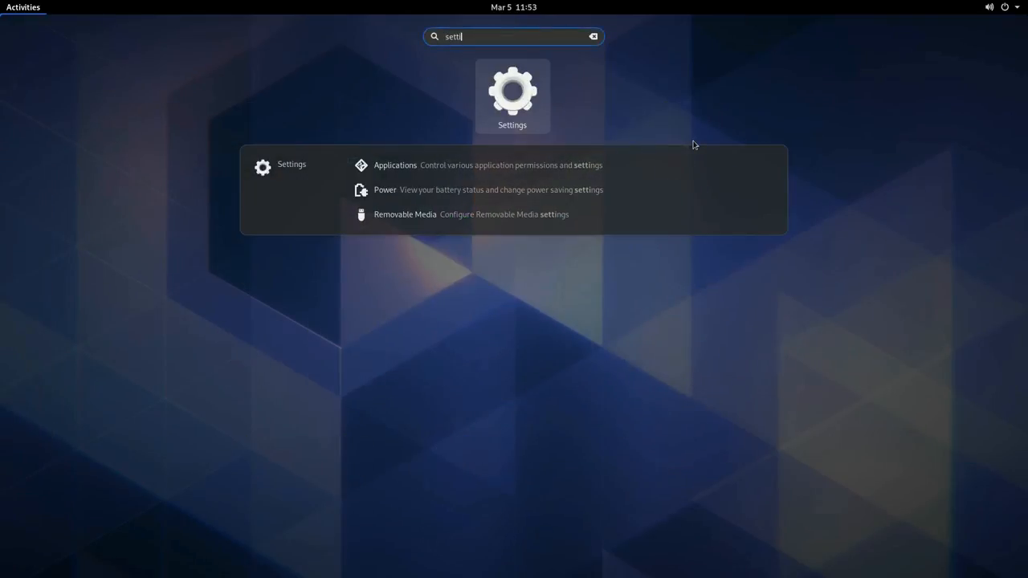
# Step: Launch Settings on the Background wallpaper panel and open the Search settings page
pyautogui.click(512, 92)
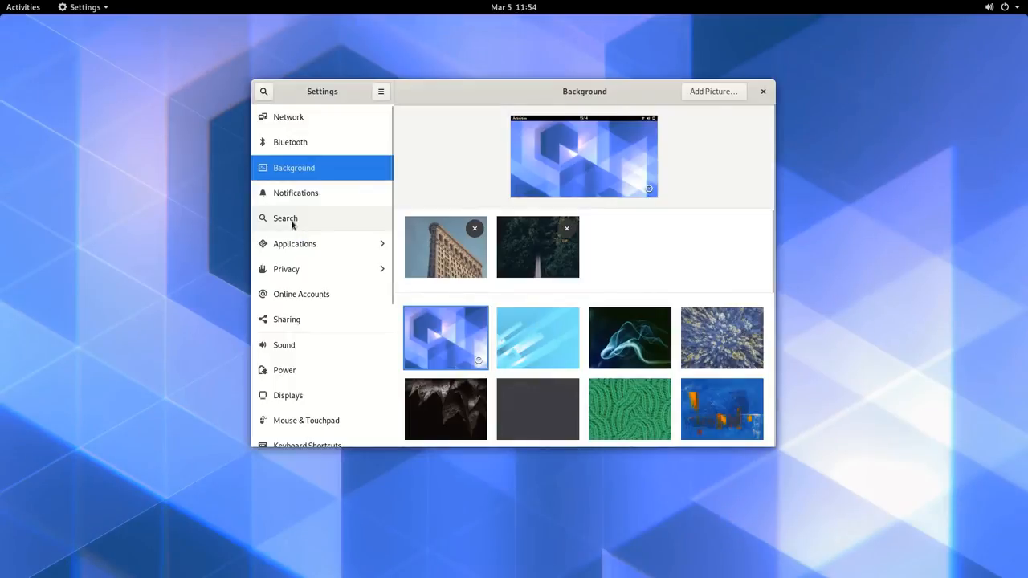
pyautogui.click(295, 243)
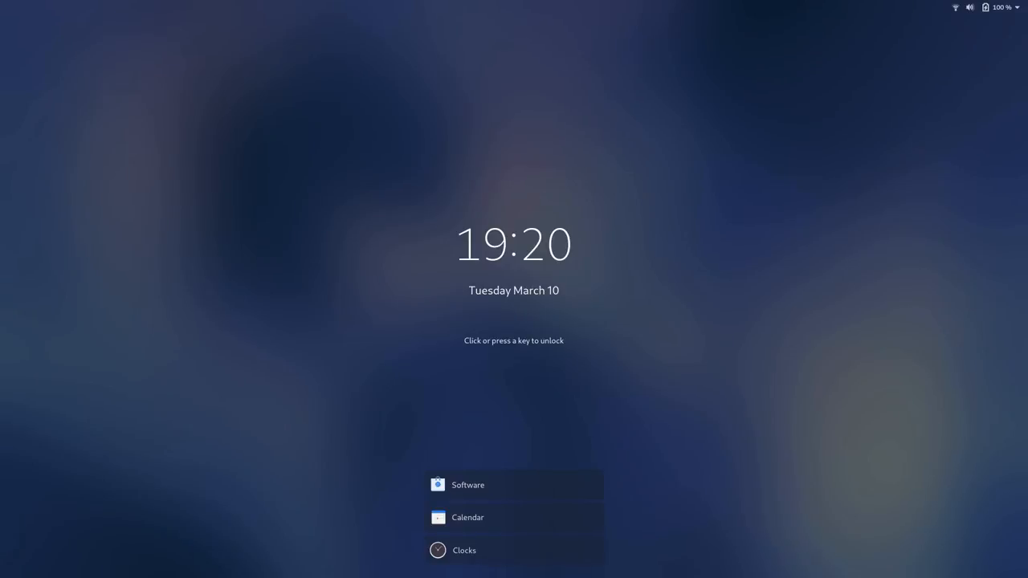
# Step: Unlock the screen and scroll the Polly Voice Survey results down to the voice understanding chart
pyautogui.click(514, 341)
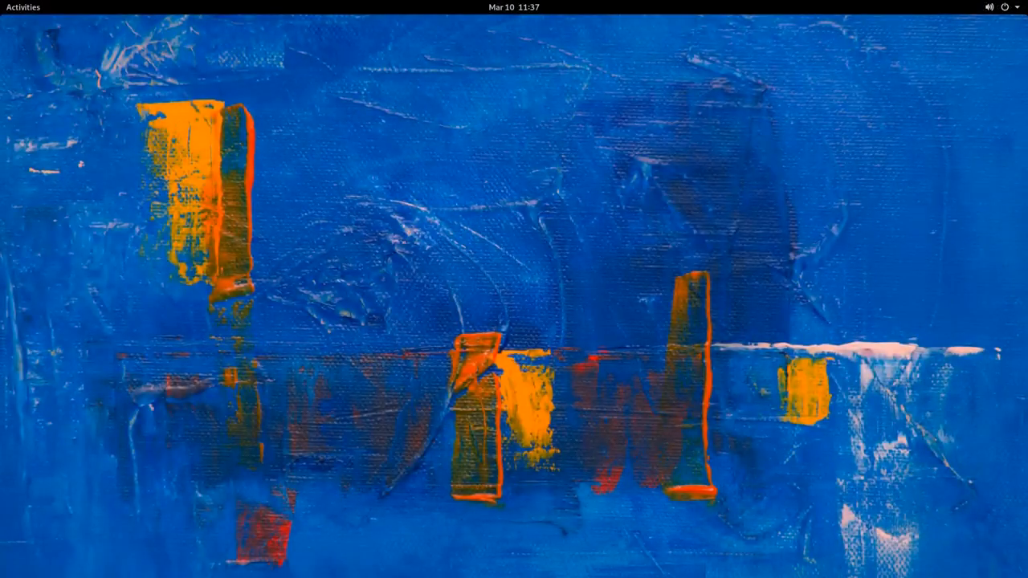
pyautogui.press('super+l')
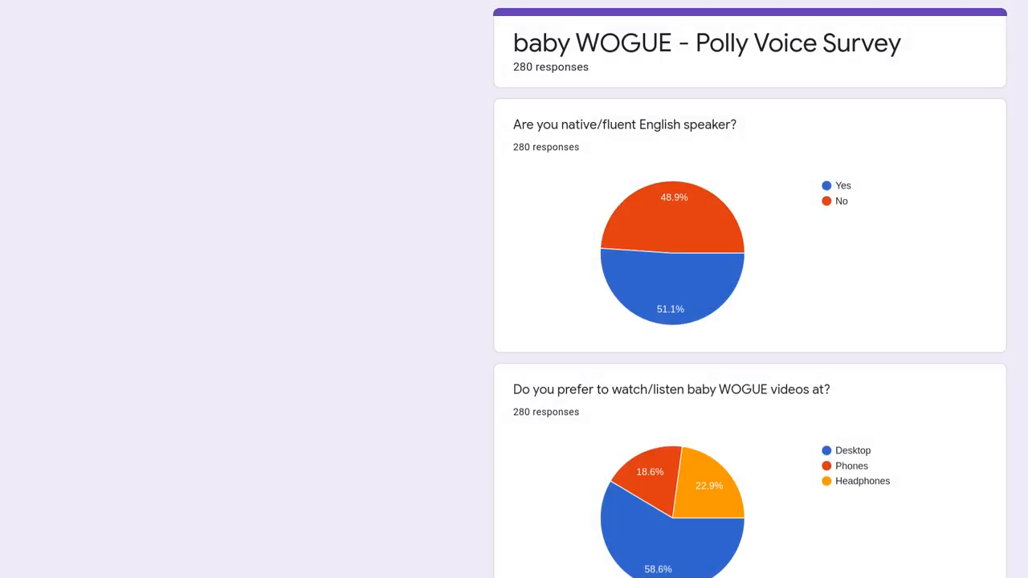
pyautogui.scroll(-3)
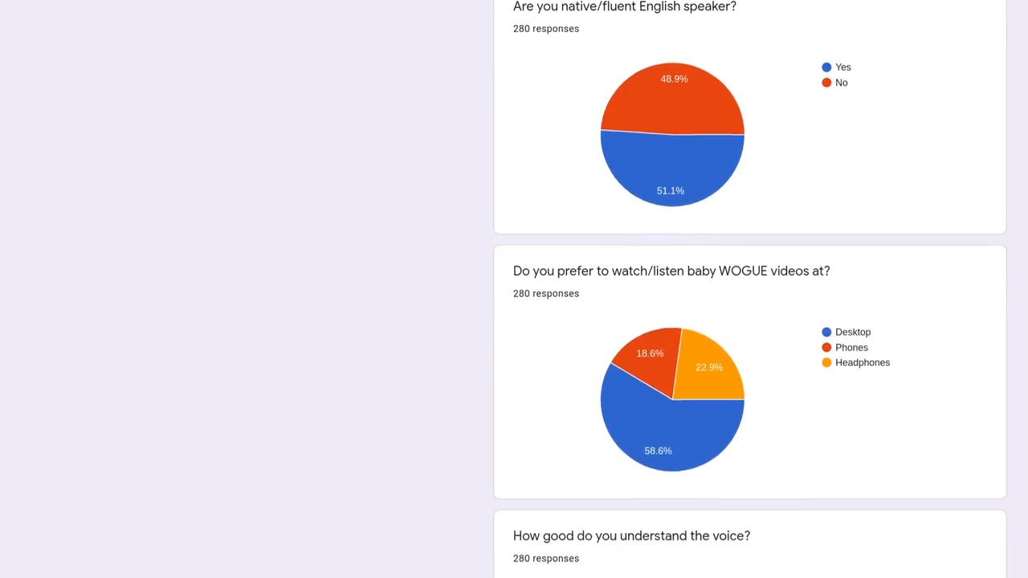
pyautogui.scroll(-3)
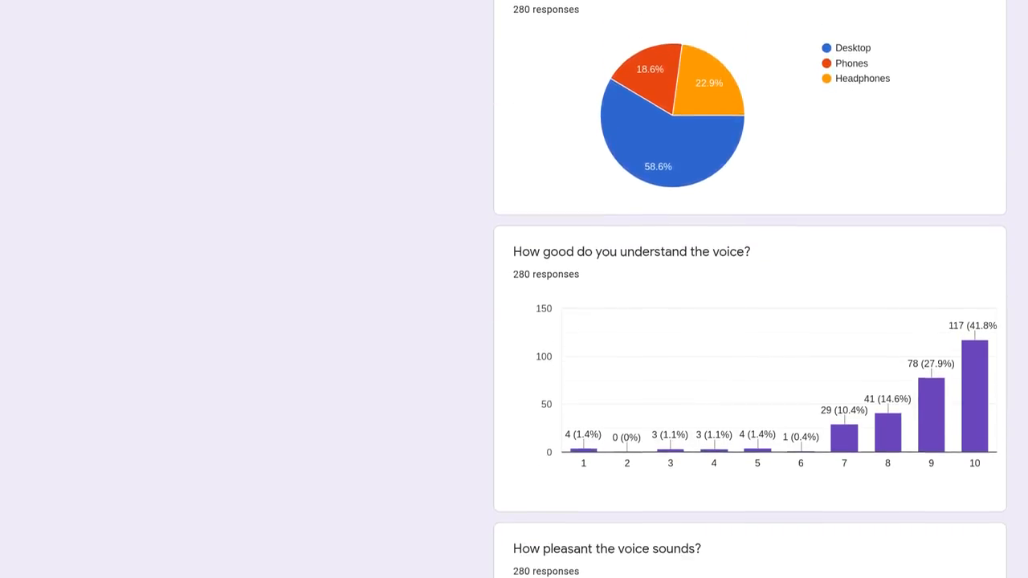